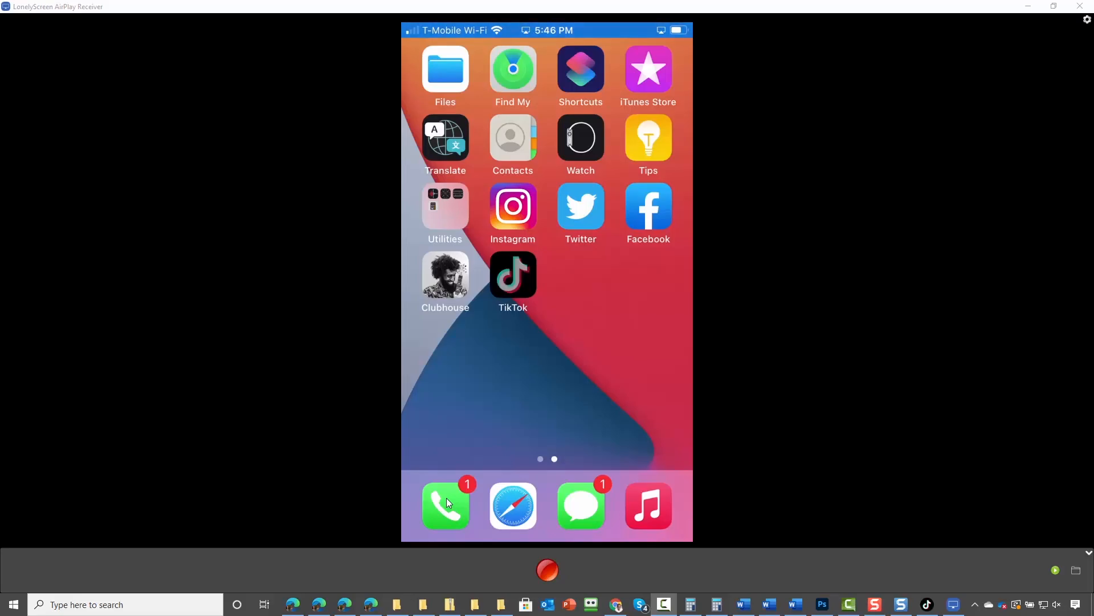
Step: Launch TikTok and go to the Me profile page, which has no videos yet
click(513, 273)
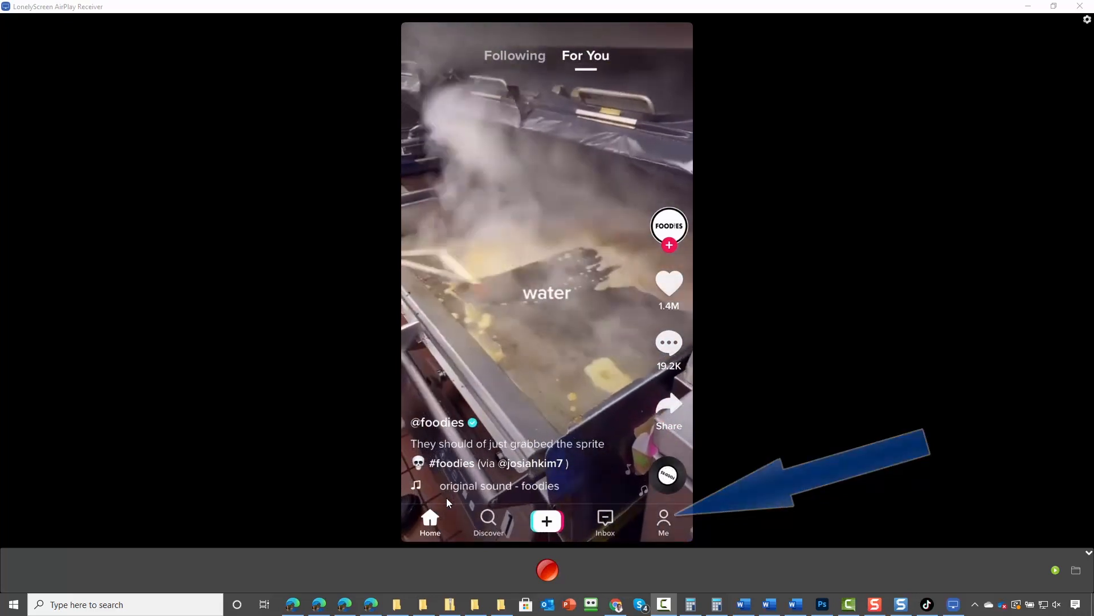
click(663, 523)
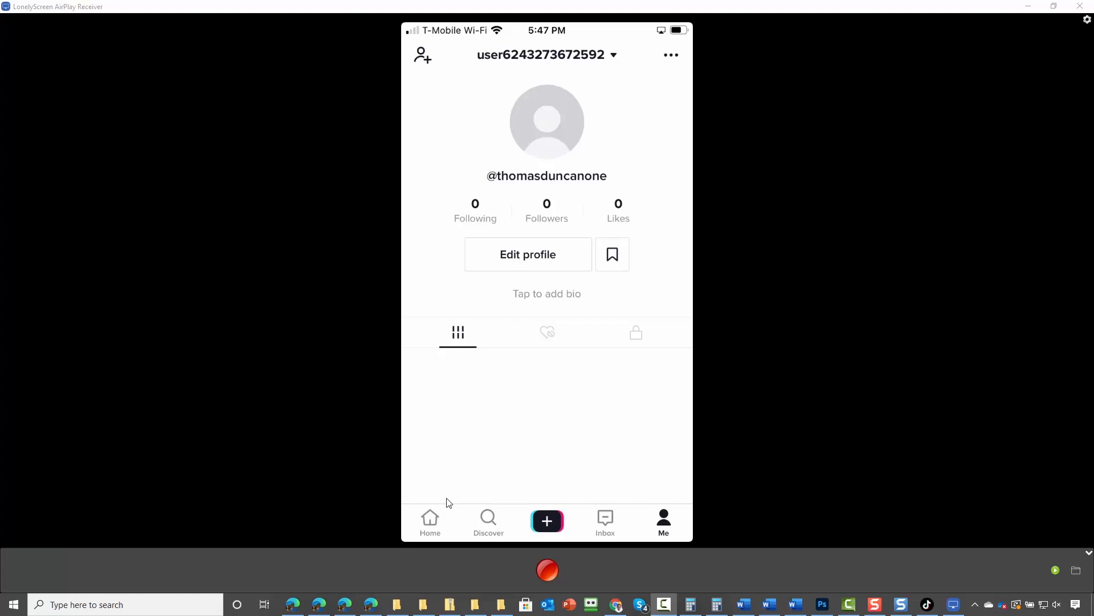
Step: From Edit profile, upload the grey-haired man's portrait from All photos as the profile photo
click(527, 254)
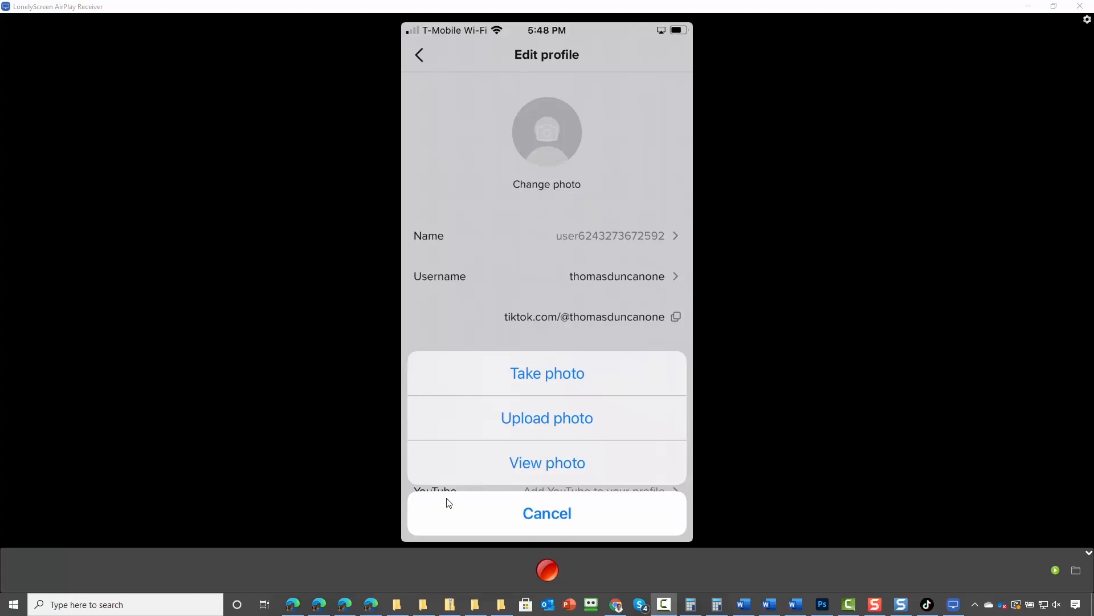
click(547, 418)
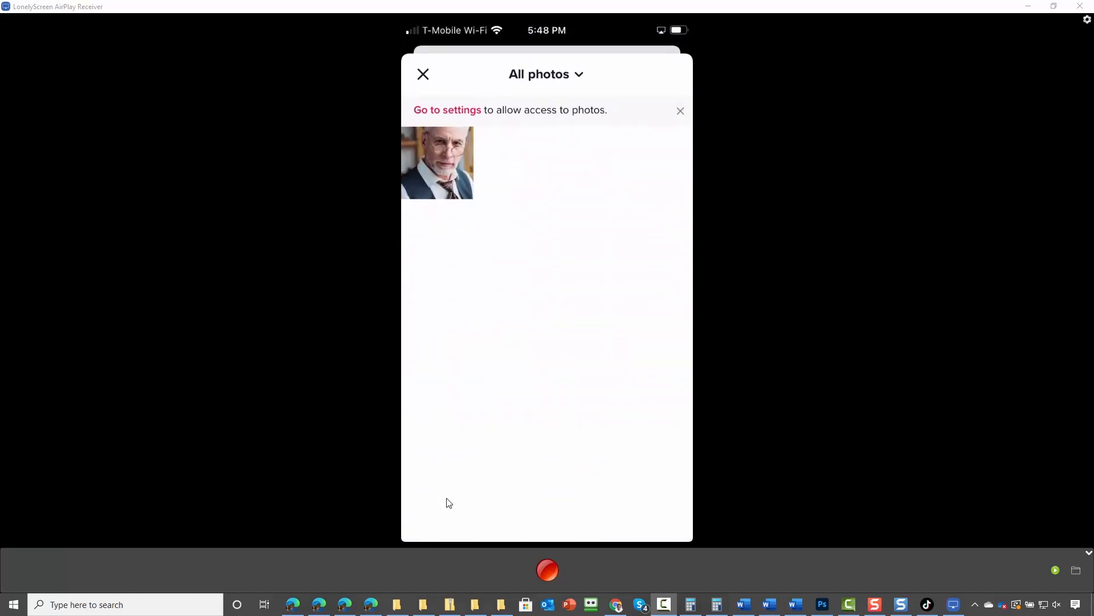
click(436, 163)
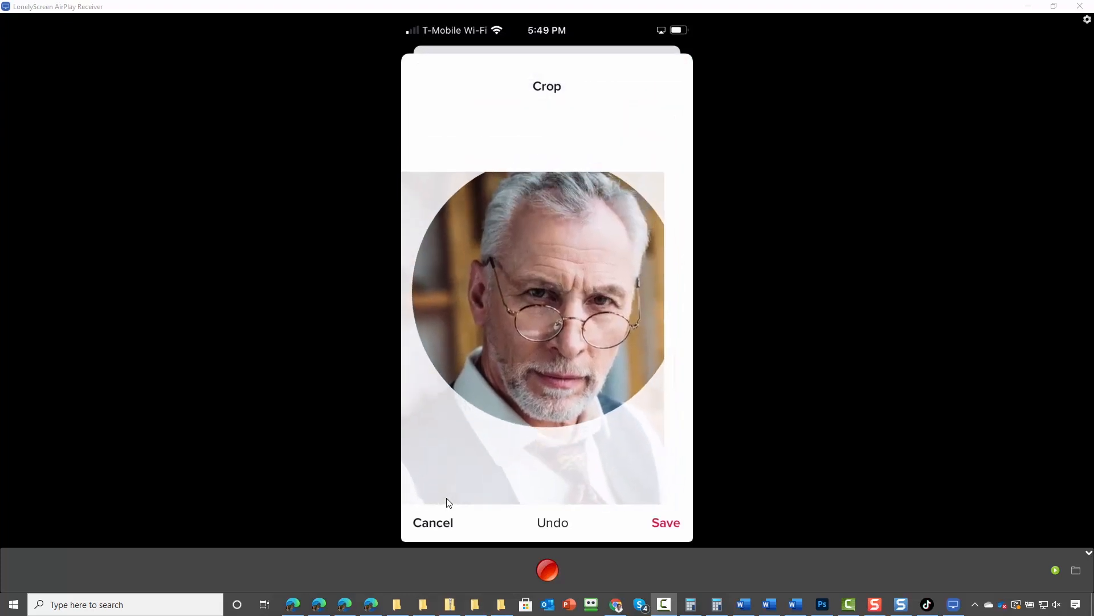
click(665, 523)
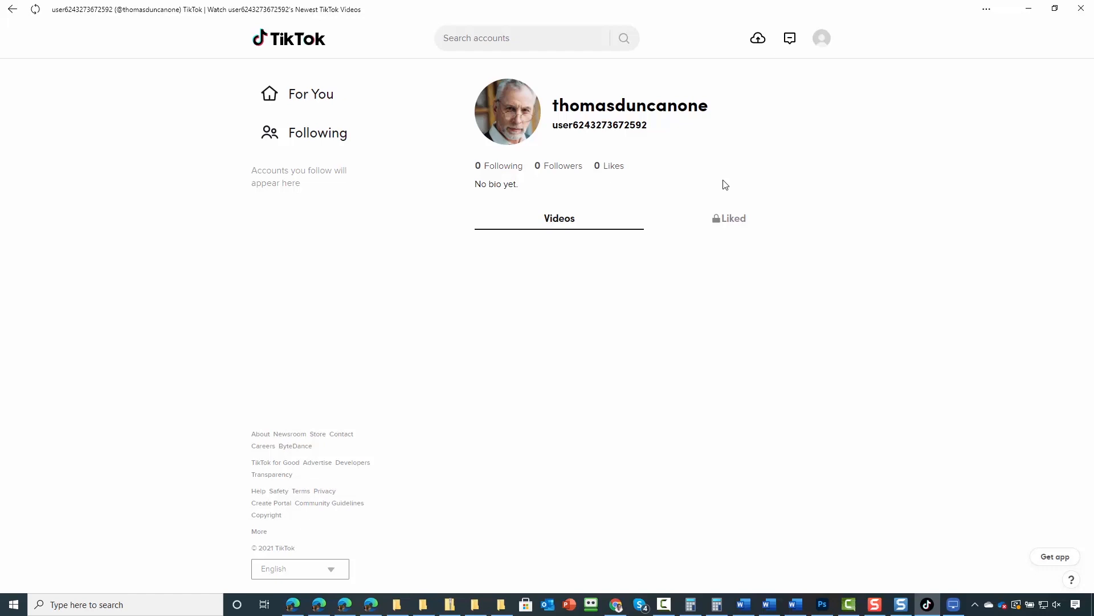
mouse_move(662, 57)
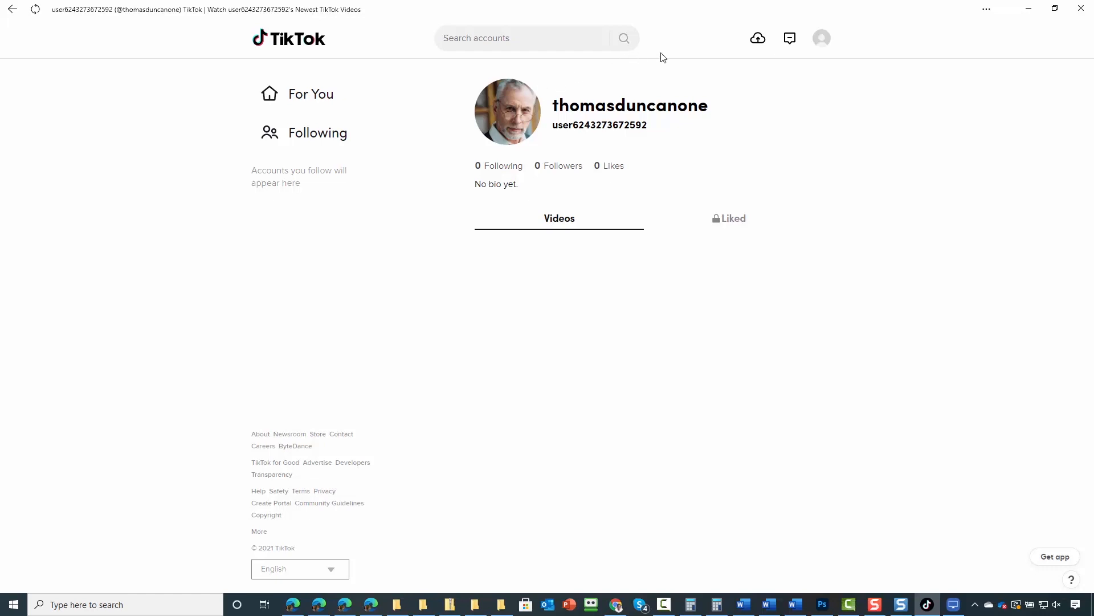
mouse_move(705, 247)
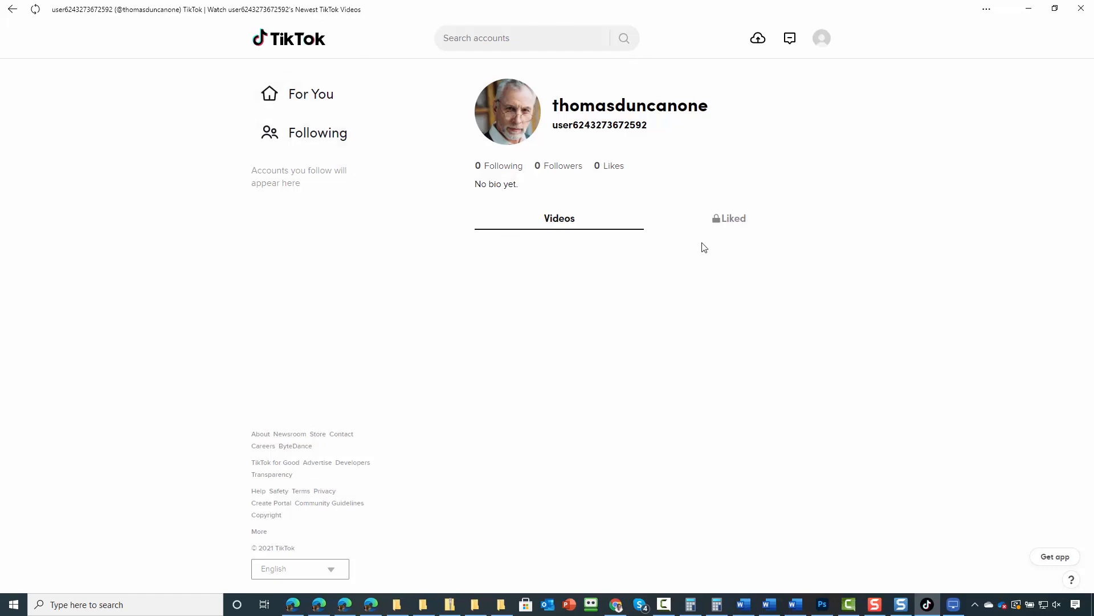
mouse_move(453, 88)
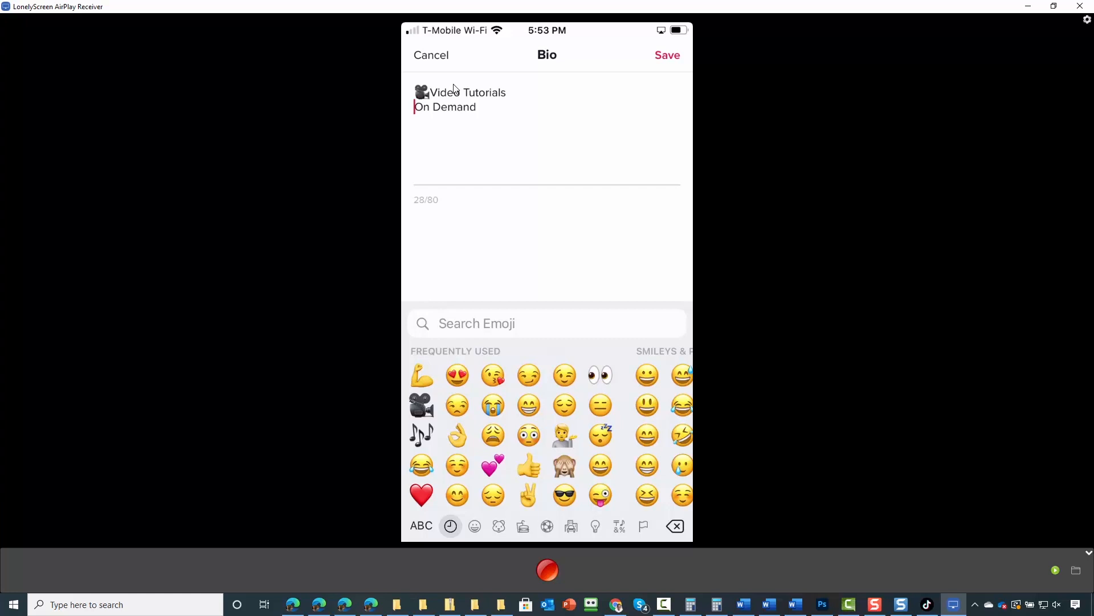
Step: Save the bio '🎥Video Tutorials On Demand' to the profile
click(665, 56)
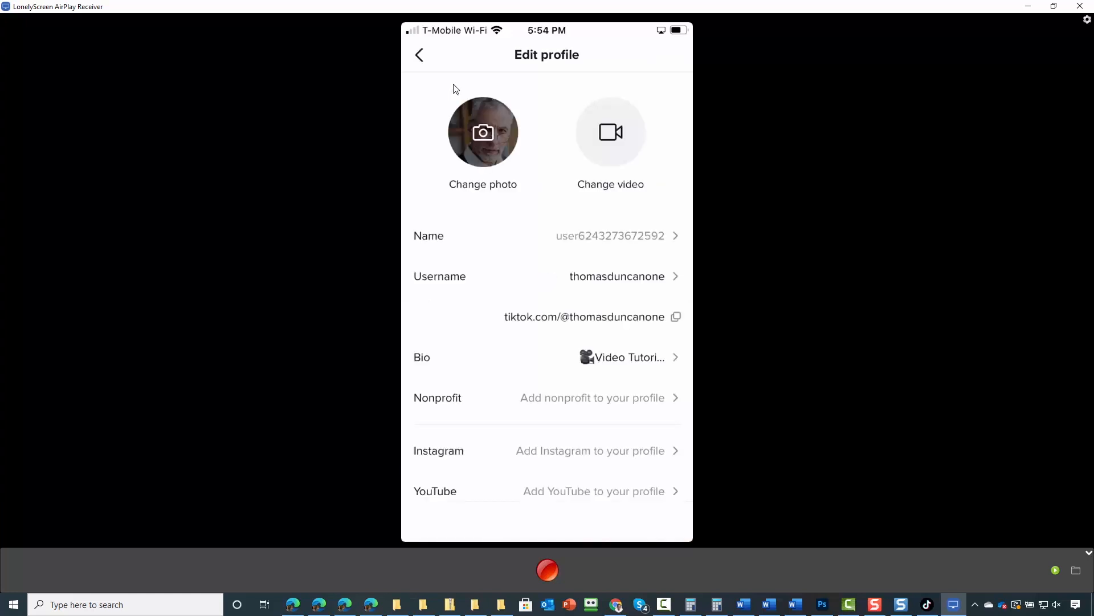
mouse_move(775, 579)
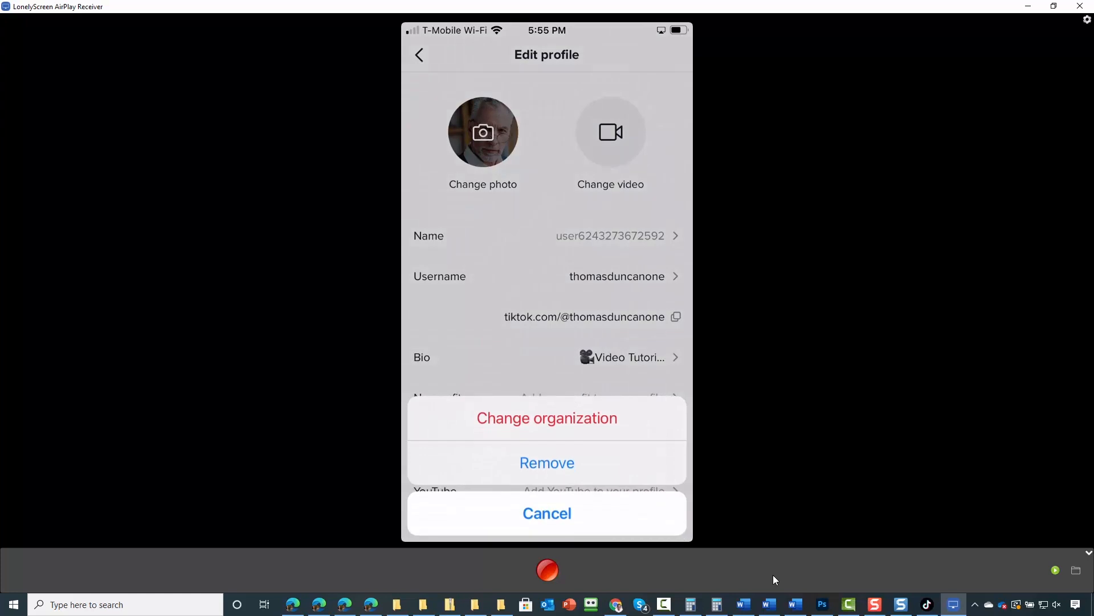
mouse_move(455, 89)
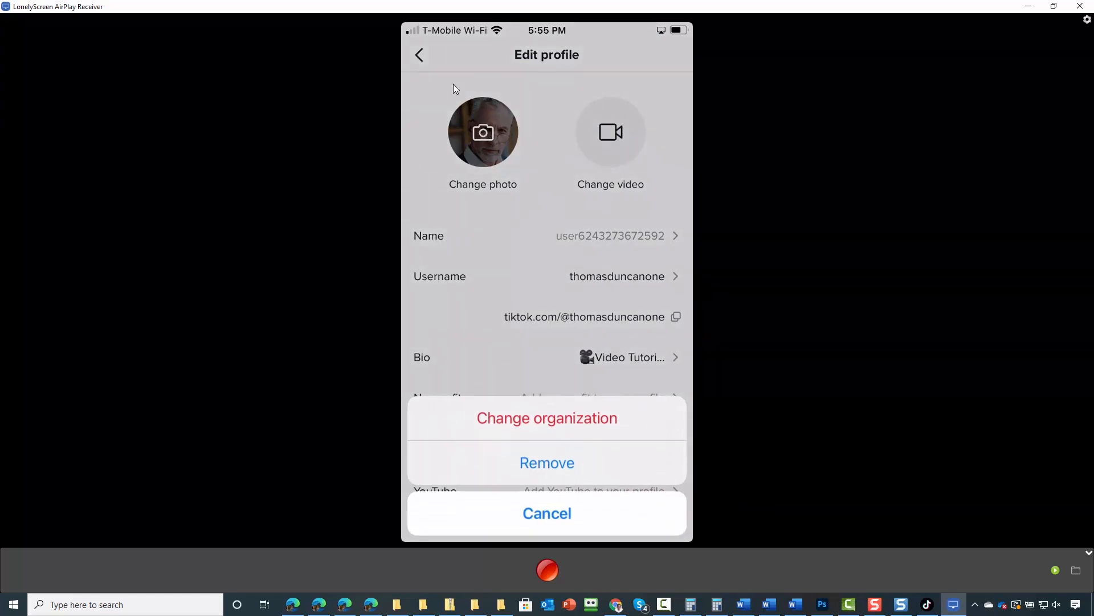
Step: View the Select organization list for nonprofits and close it without choosing one
click(547, 418)
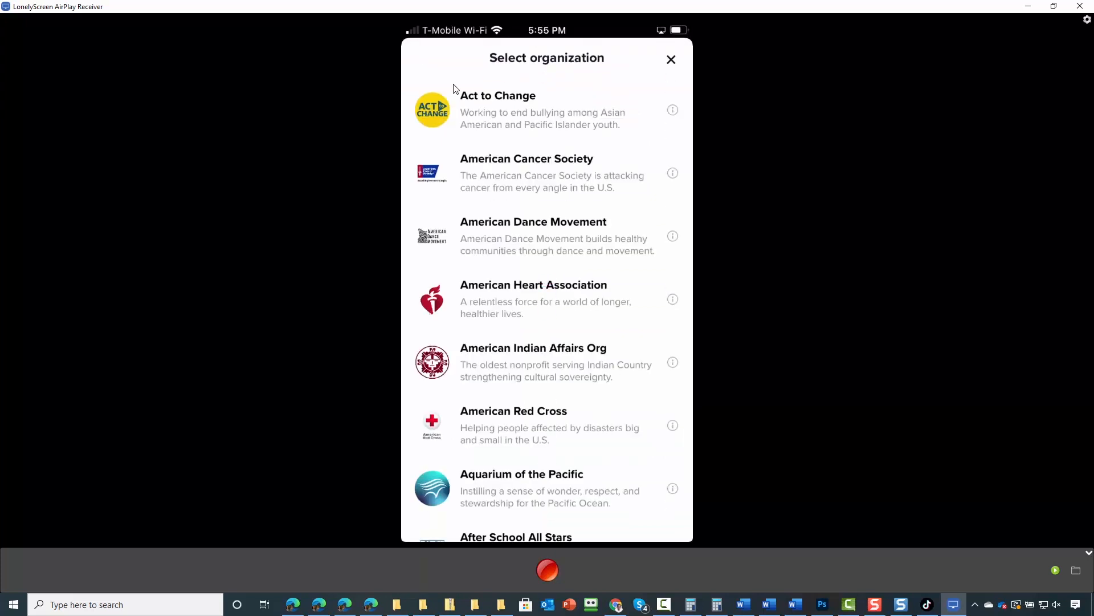
click(671, 59)
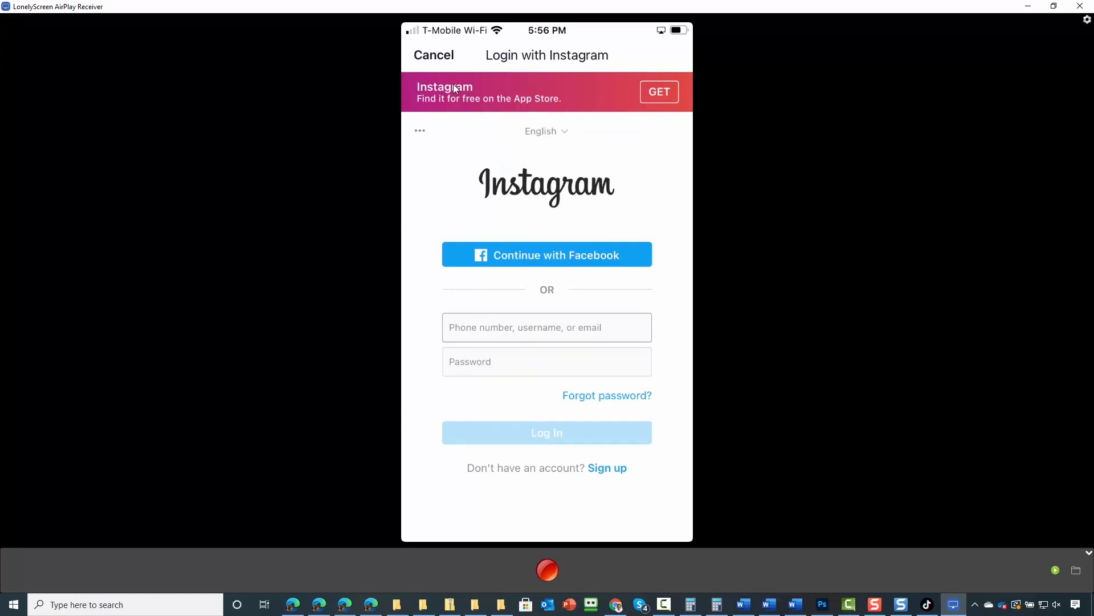
Step: Log in to Instagram and allow TikTok access to its profile information
click(547, 432)
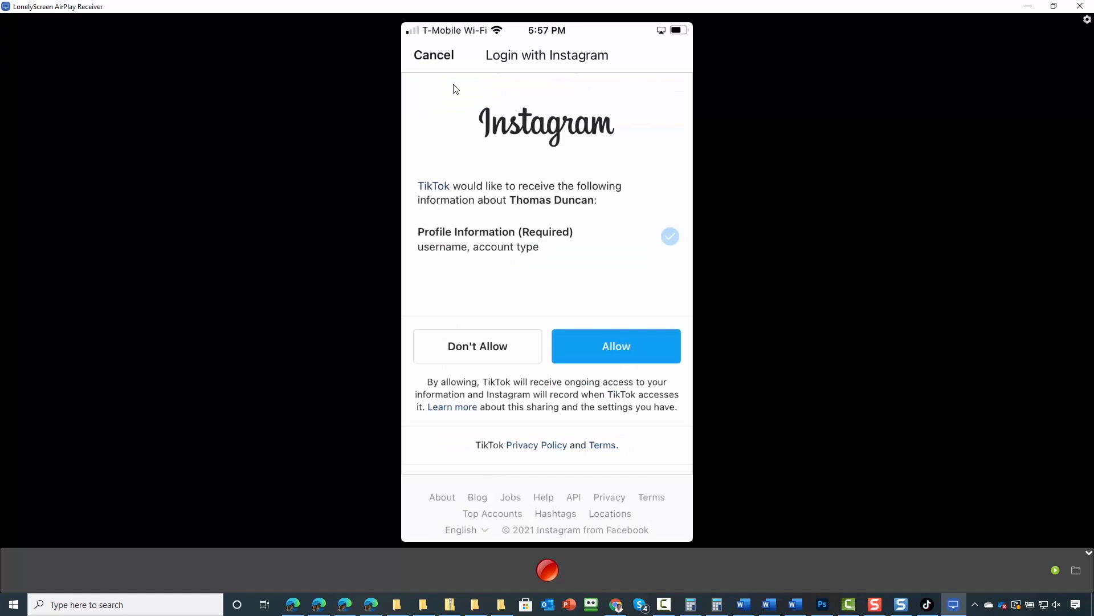
click(615, 346)
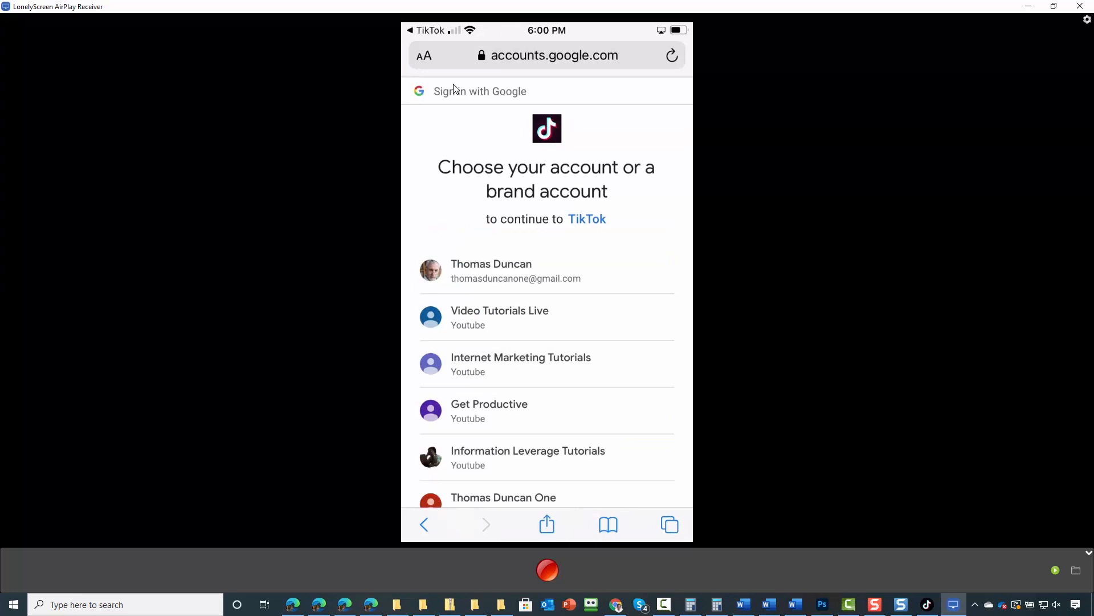
Step: Choose the Information Leverage Tutorials channel, allow TikTok access, and return to TikTok
click(528, 457)
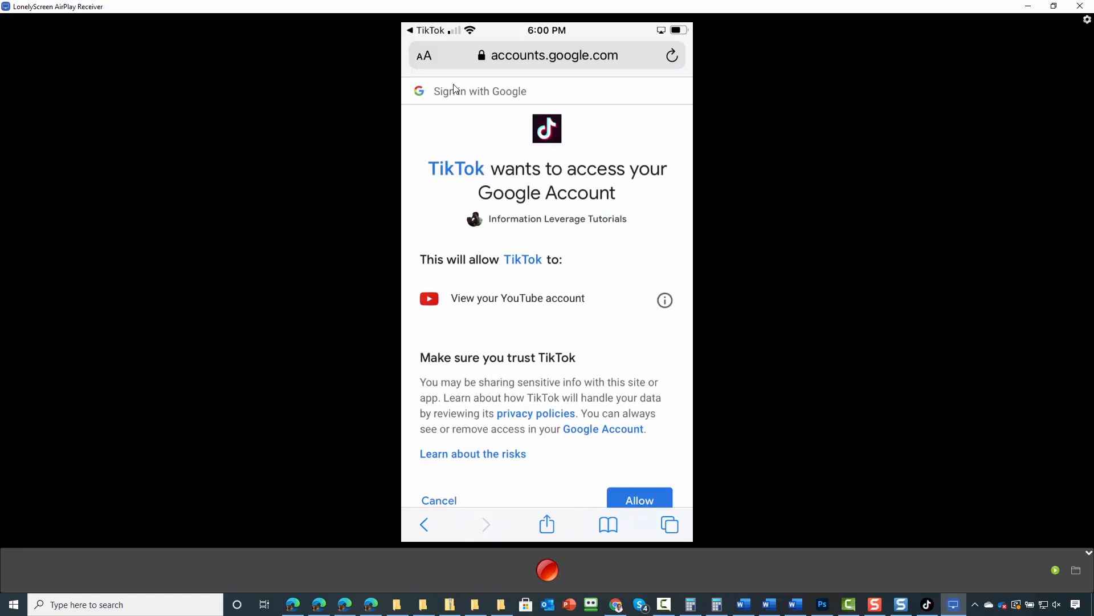
scroll(up, 3)
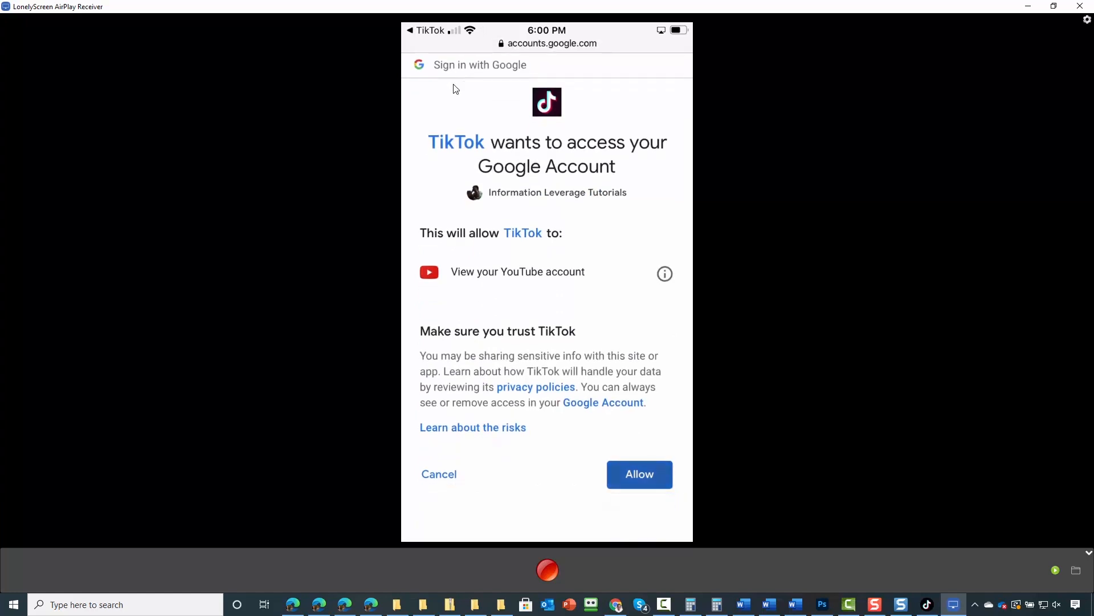
click(638, 474)
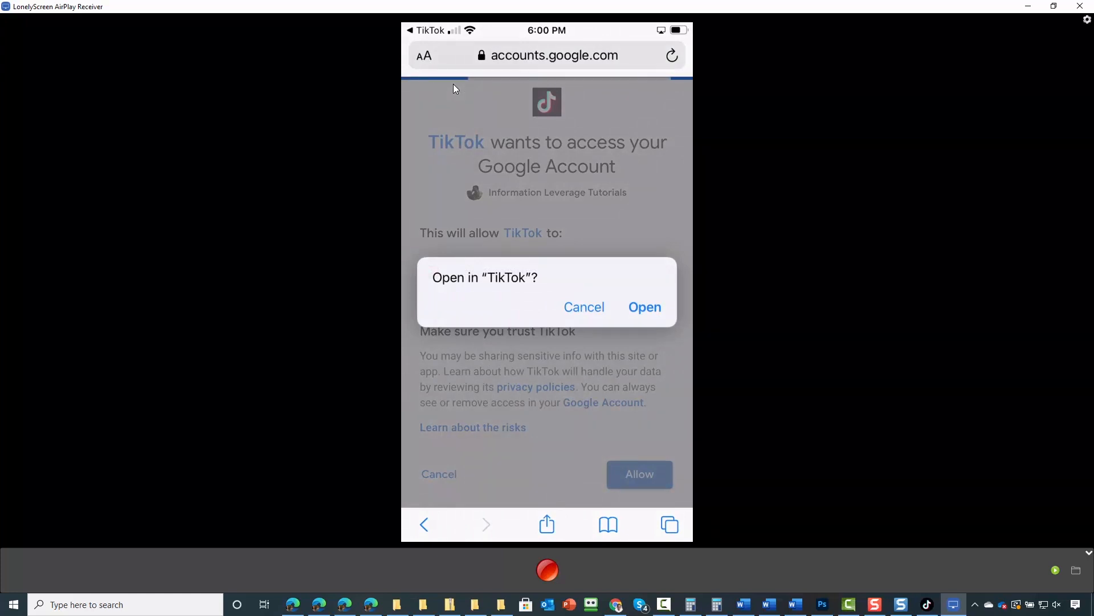
click(644, 307)
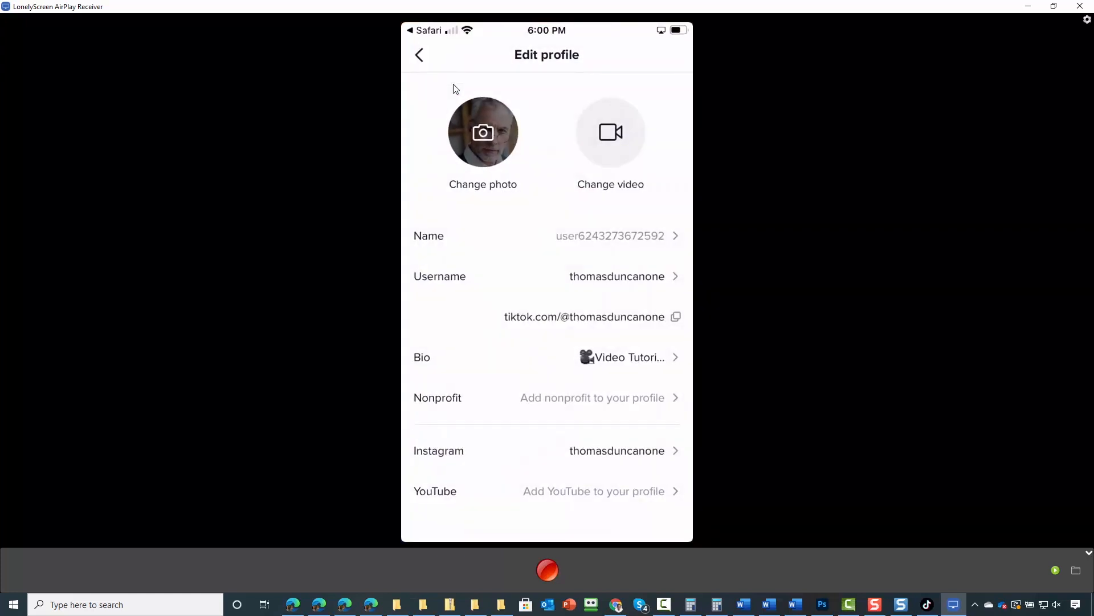